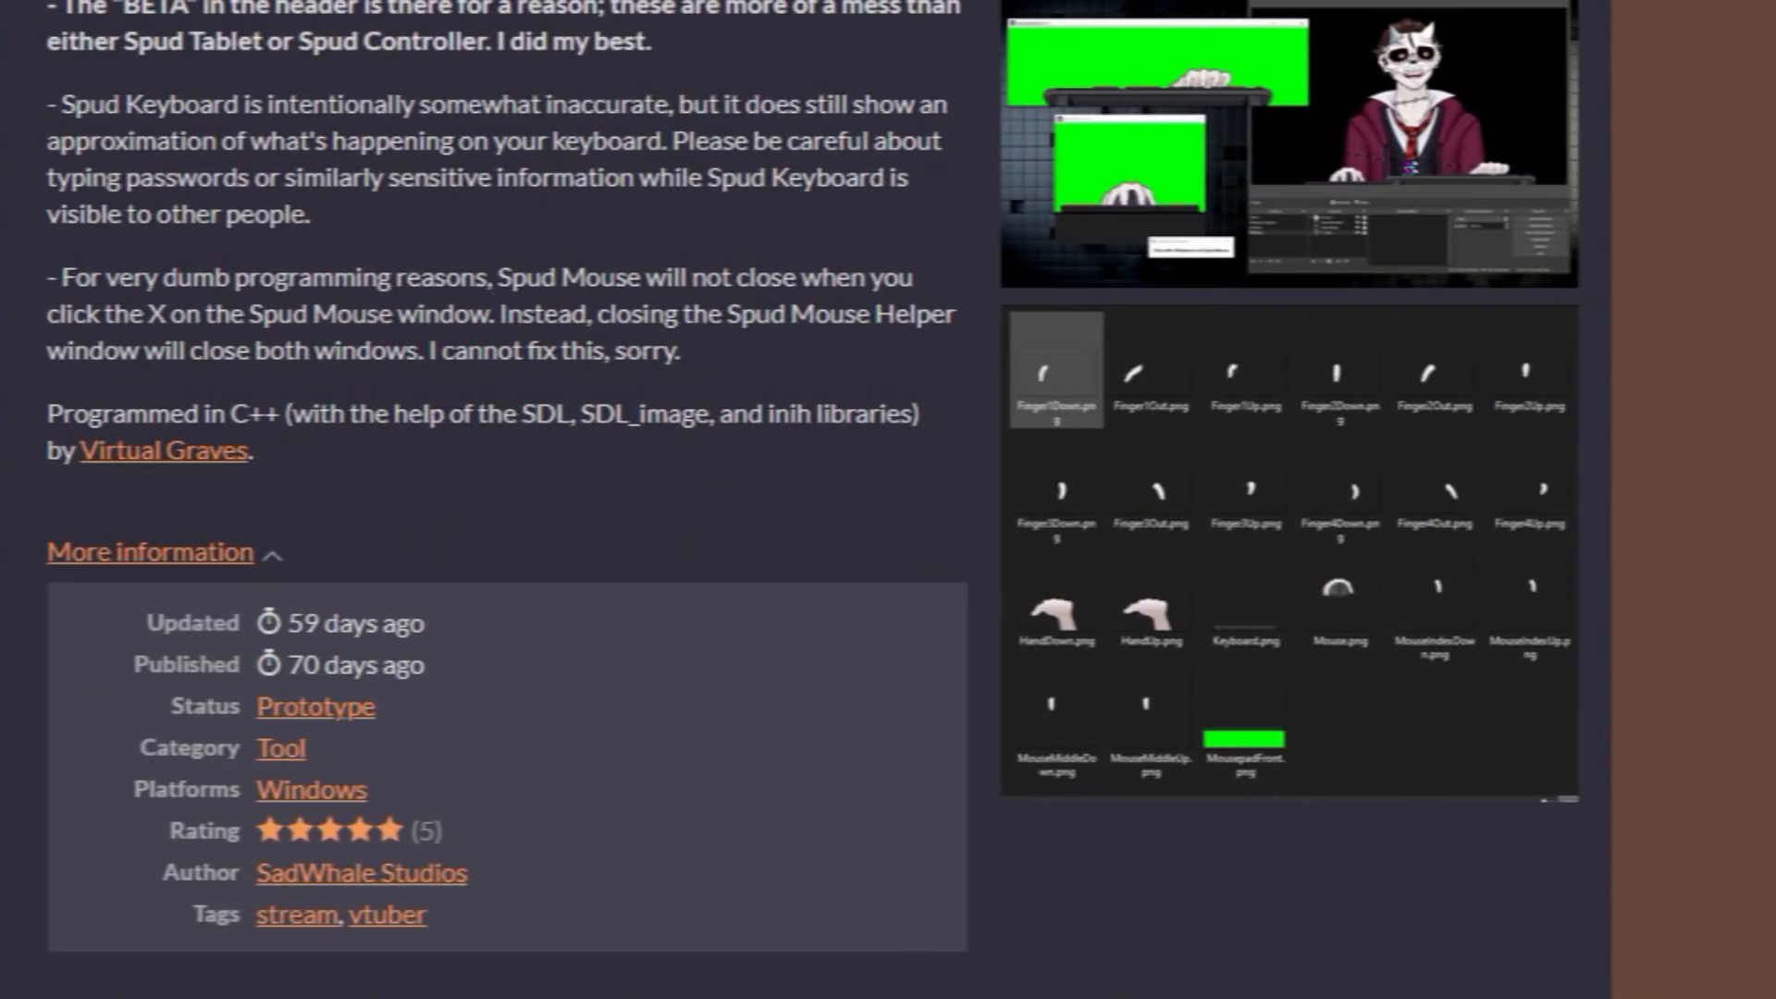
# Start the Spud Mouse and Keyboard 1.0 download and skip the payment prompt.
pyautogui.click(135, 791)
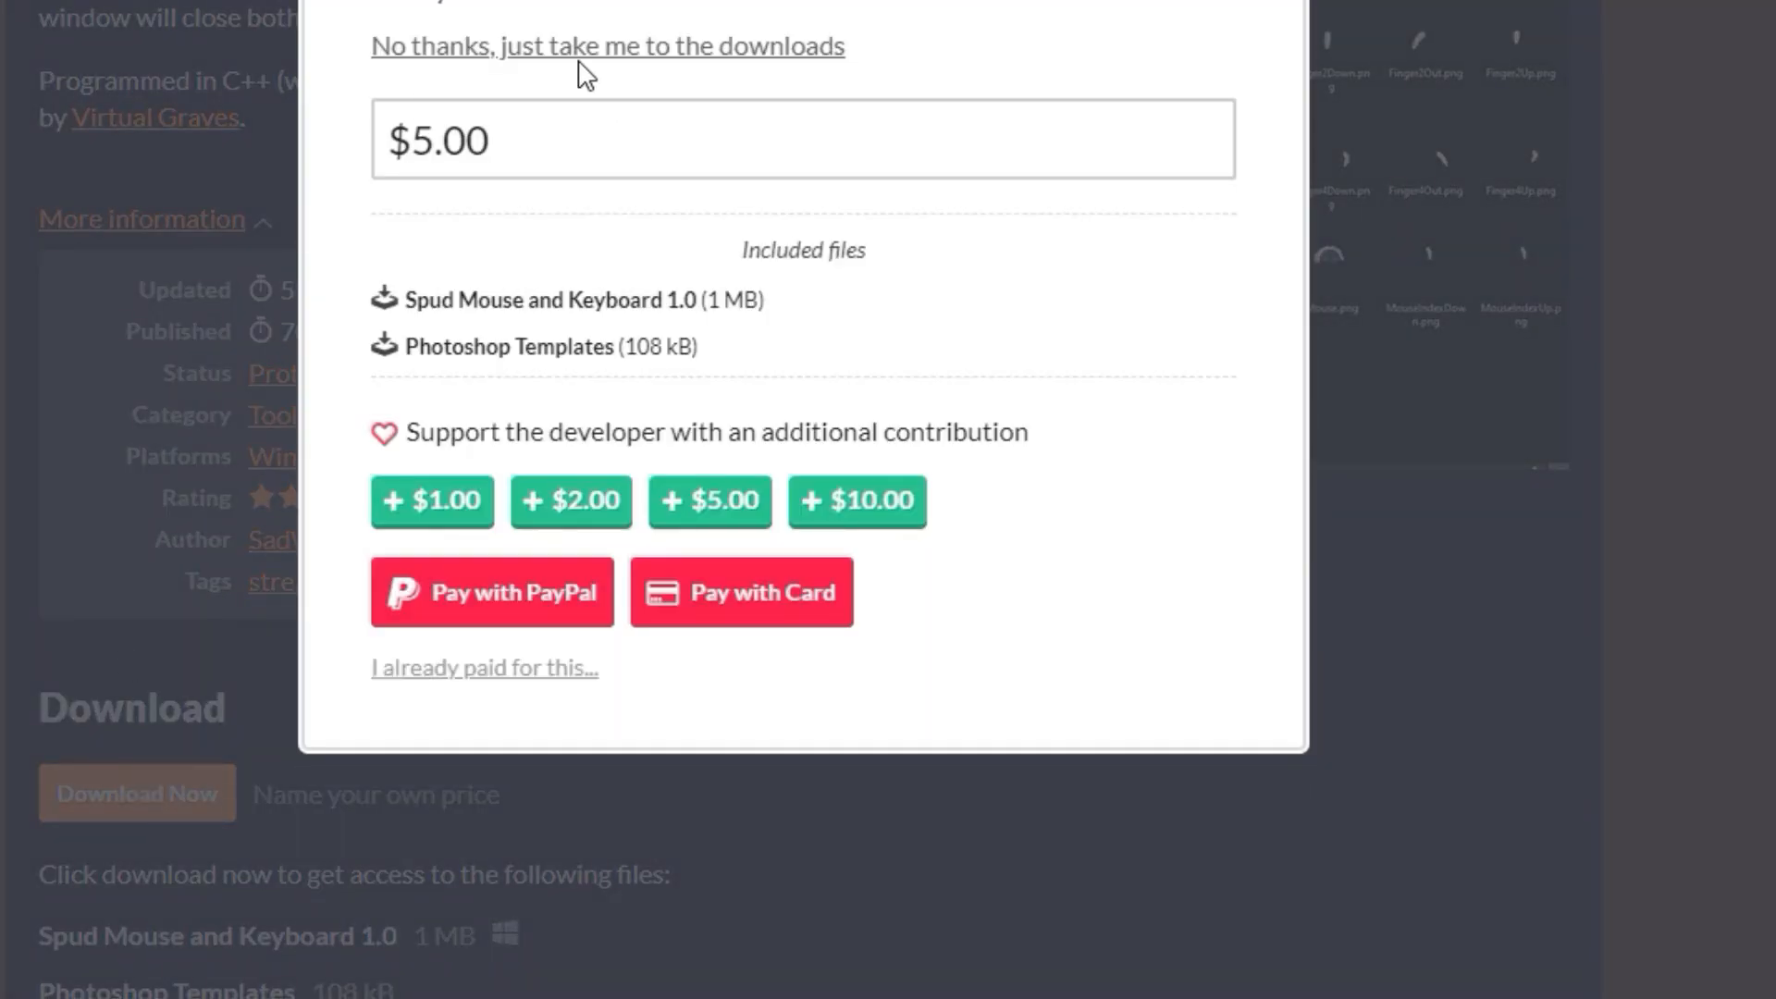
pyautogui.click(607, 45)
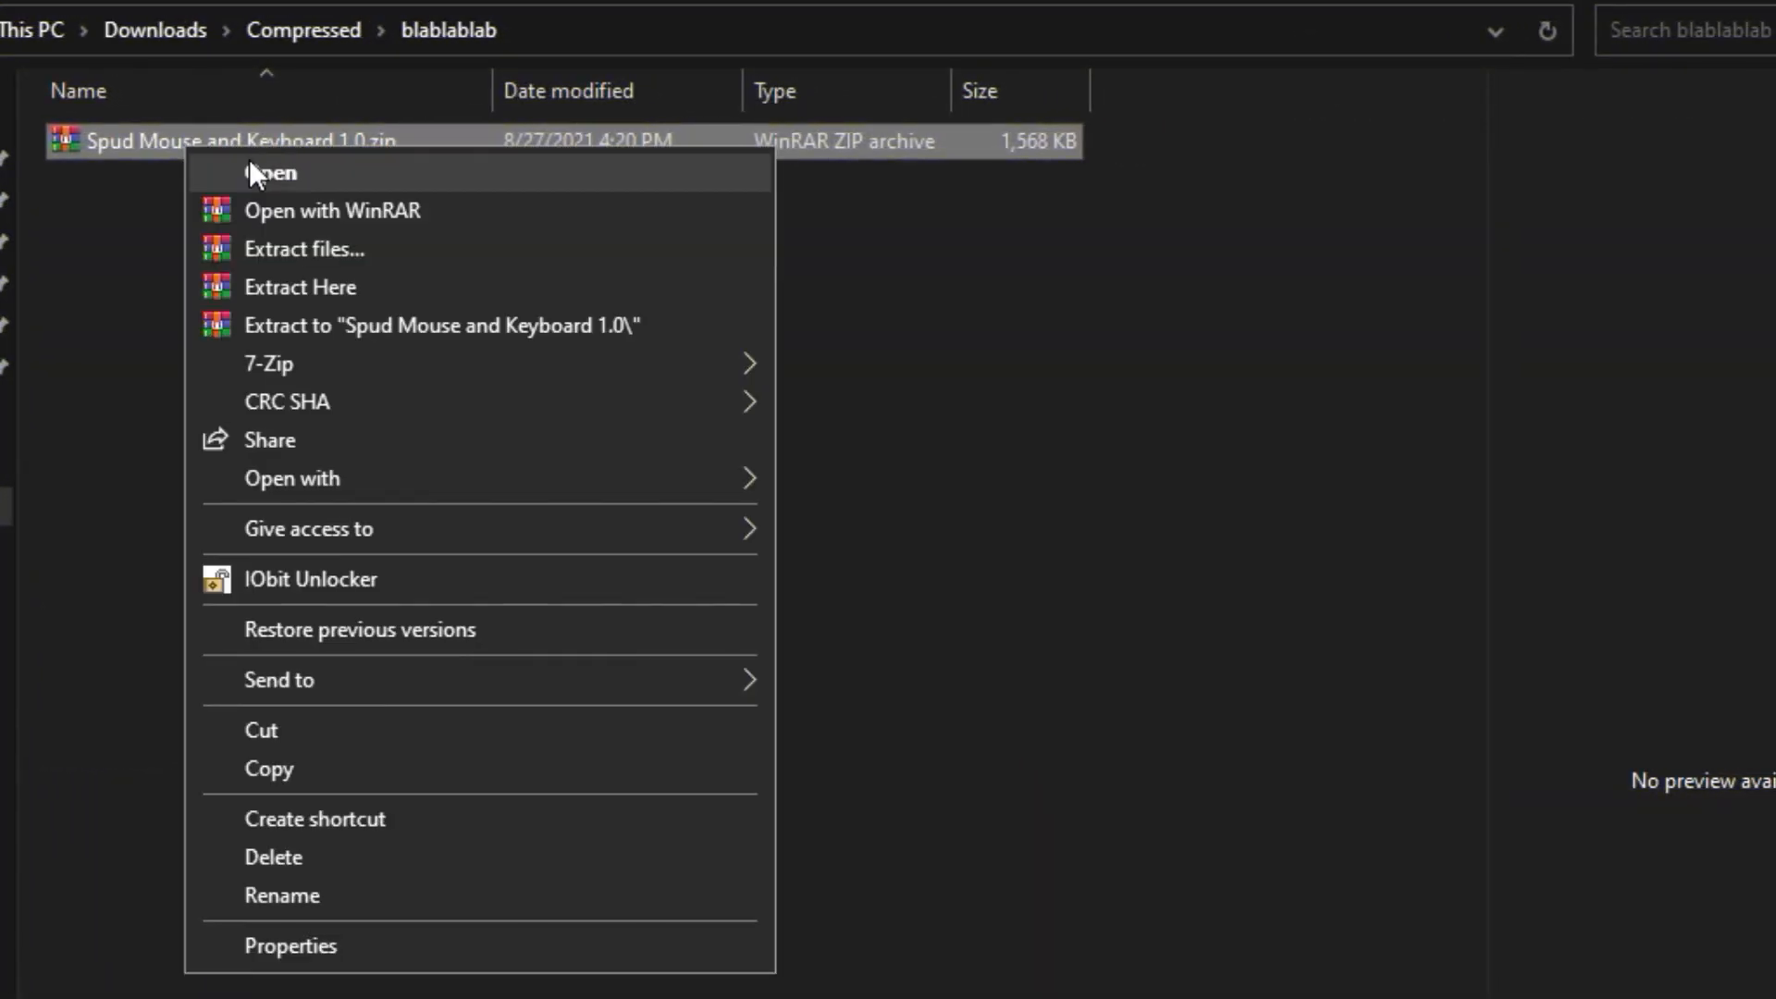
# Extract the Spud Mouse and Keyboard 1.0.zip archive from its context menu.
pyautogui.click(272, 172)
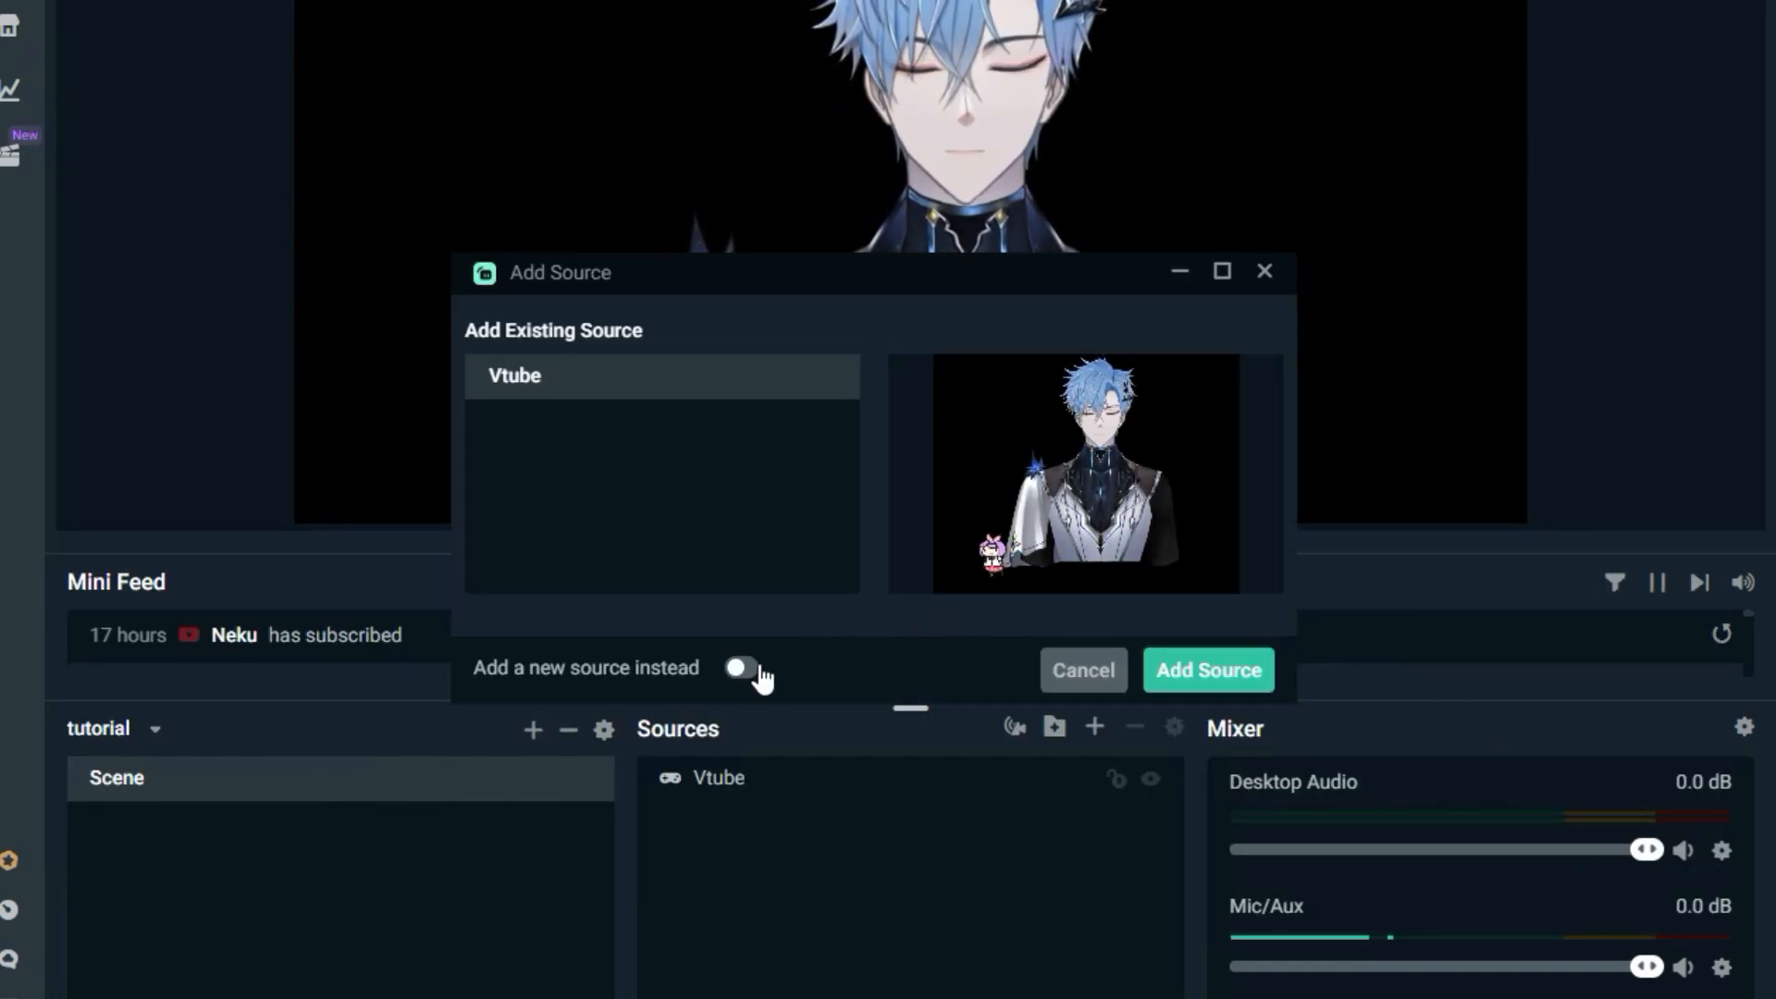
# Create a brand-new source named 'Spud keyboard' and place it over the VTuber.
pyautogui.click(740, 668)
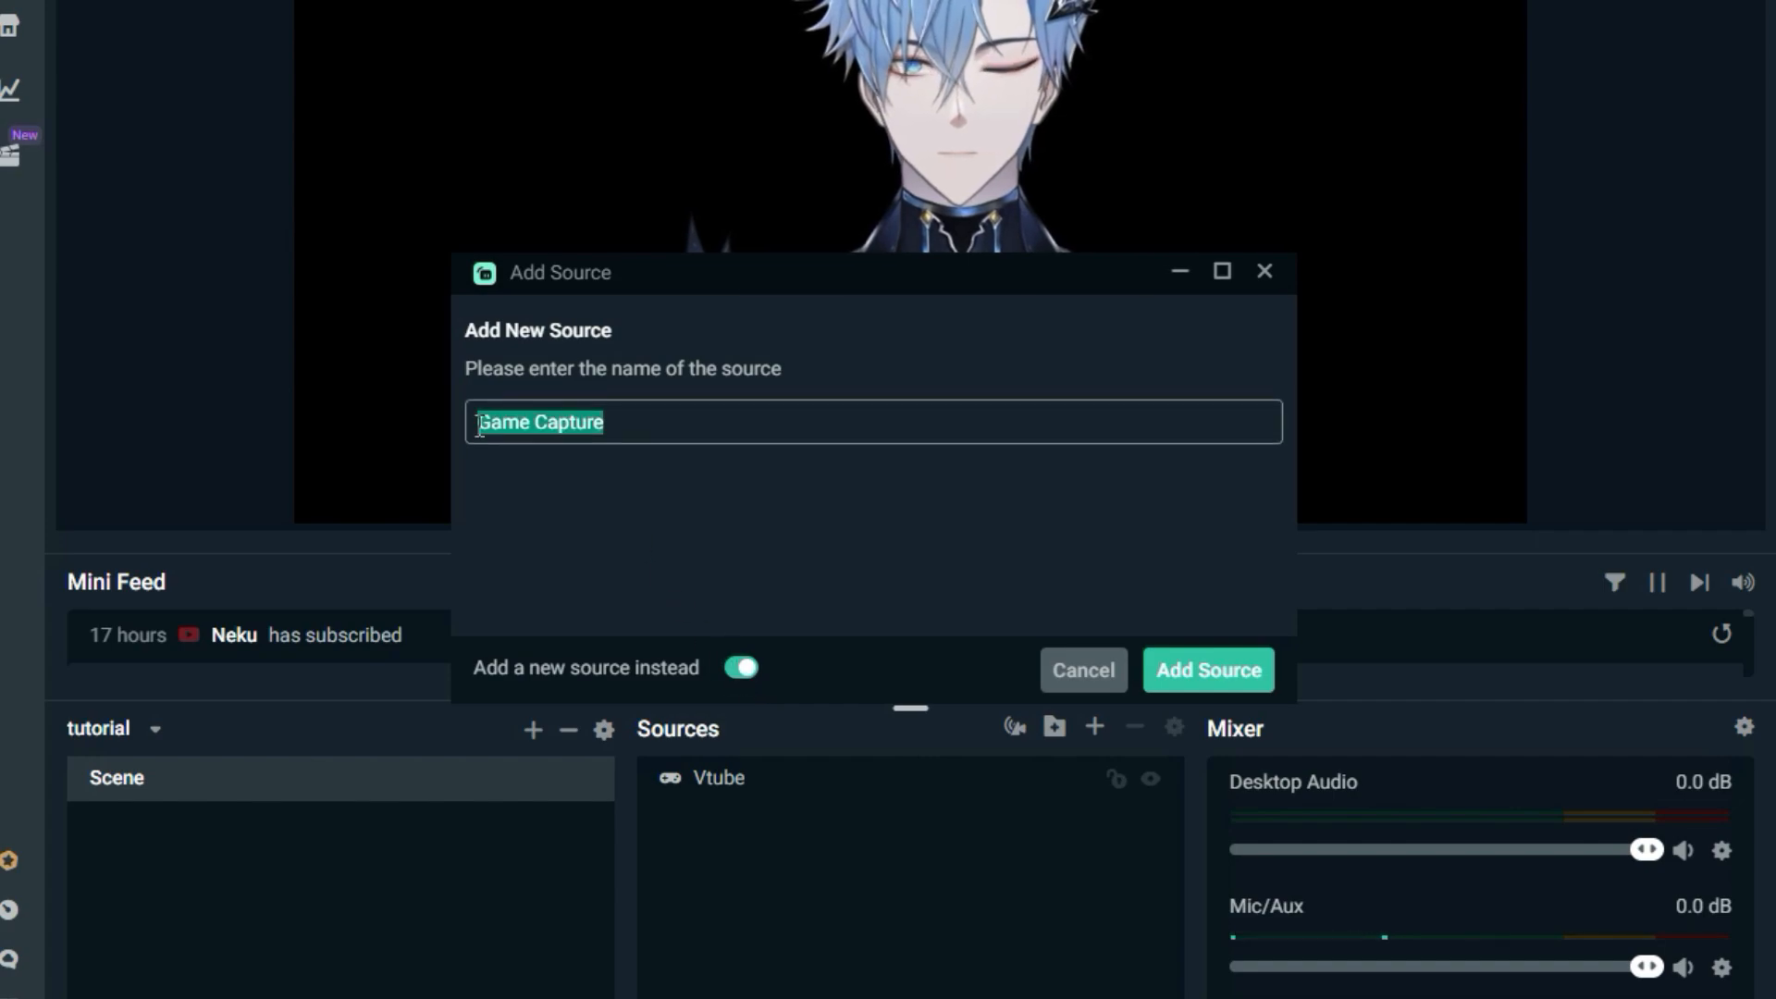
pyautogui.write('Spud')
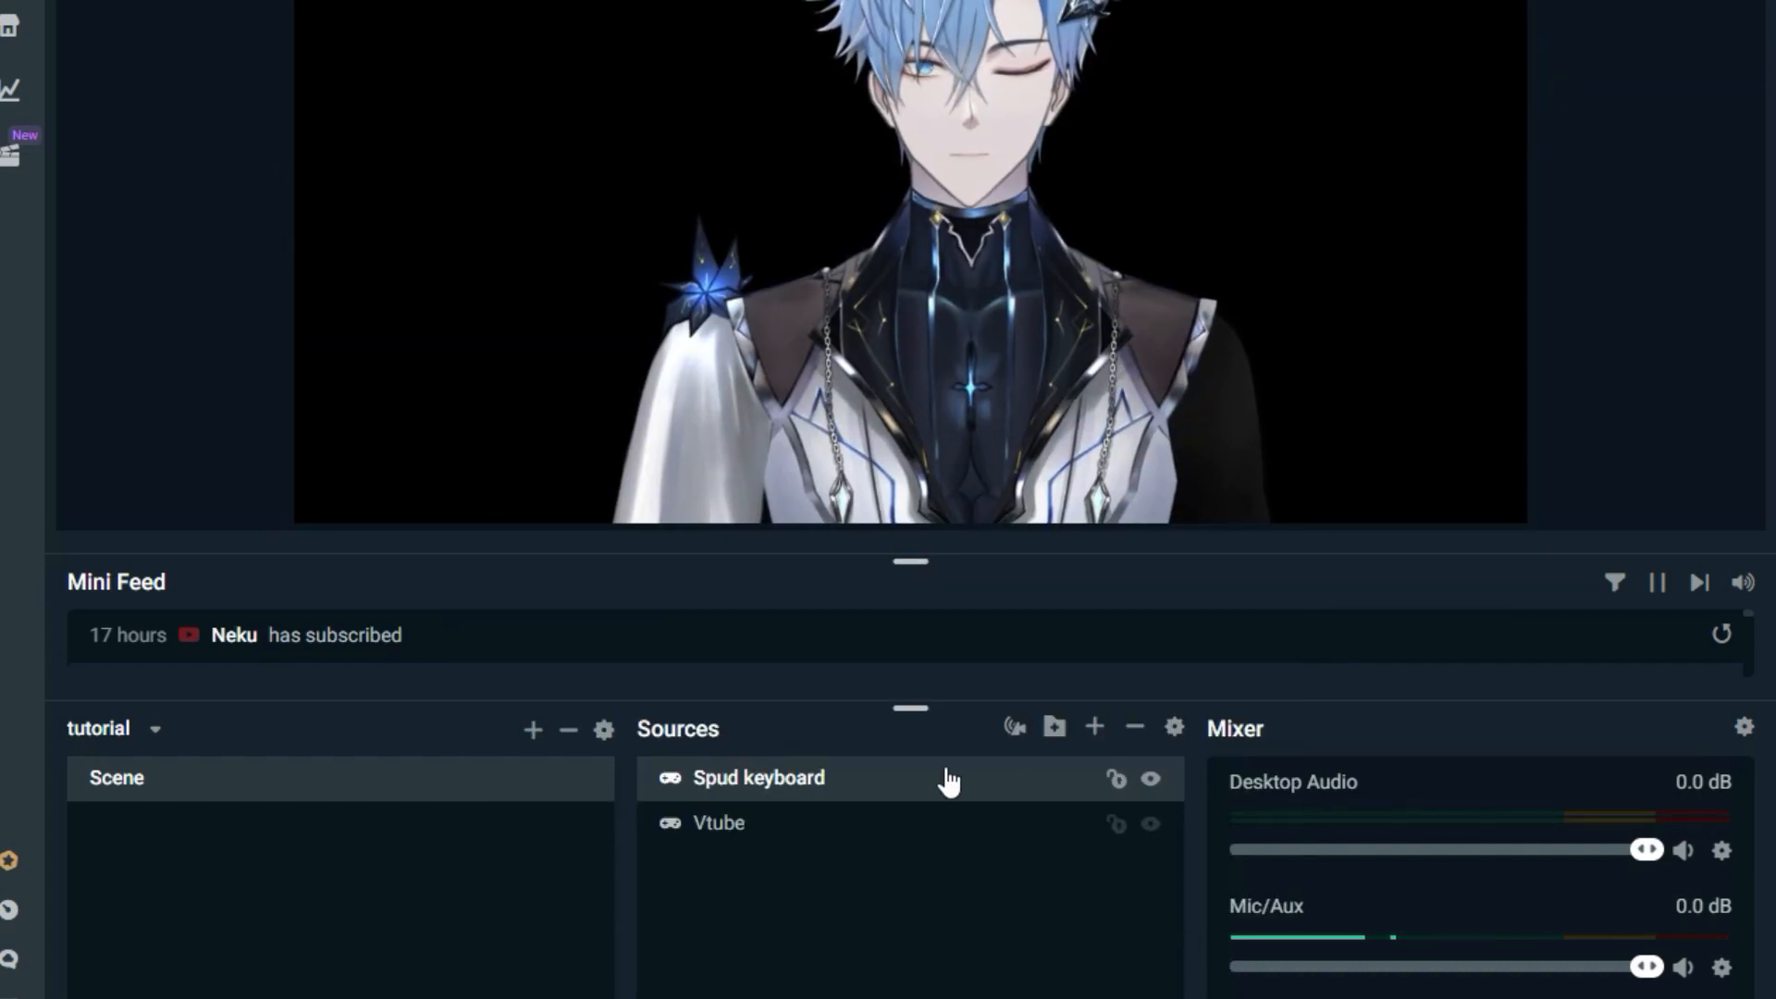
pyautogui.click(758, 777)
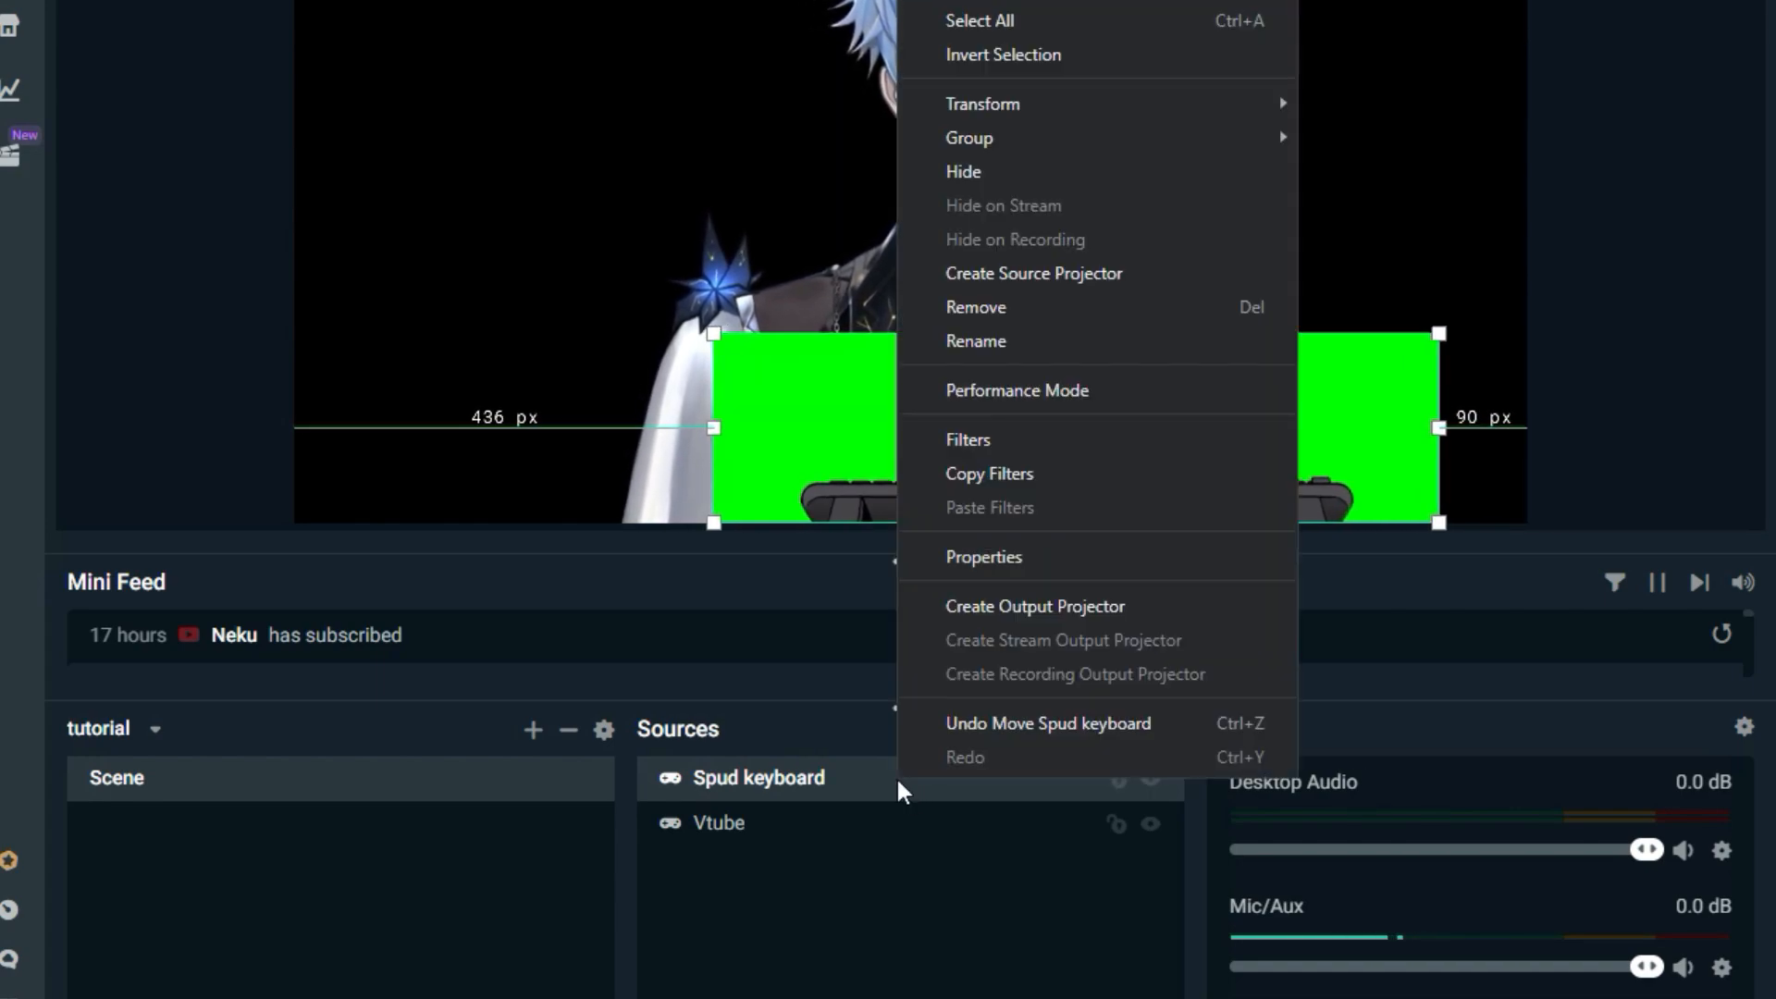
# Add a Chroma Key filter to the Spud keyboard source to remove its green background.
pyautogui.click(968, 440)
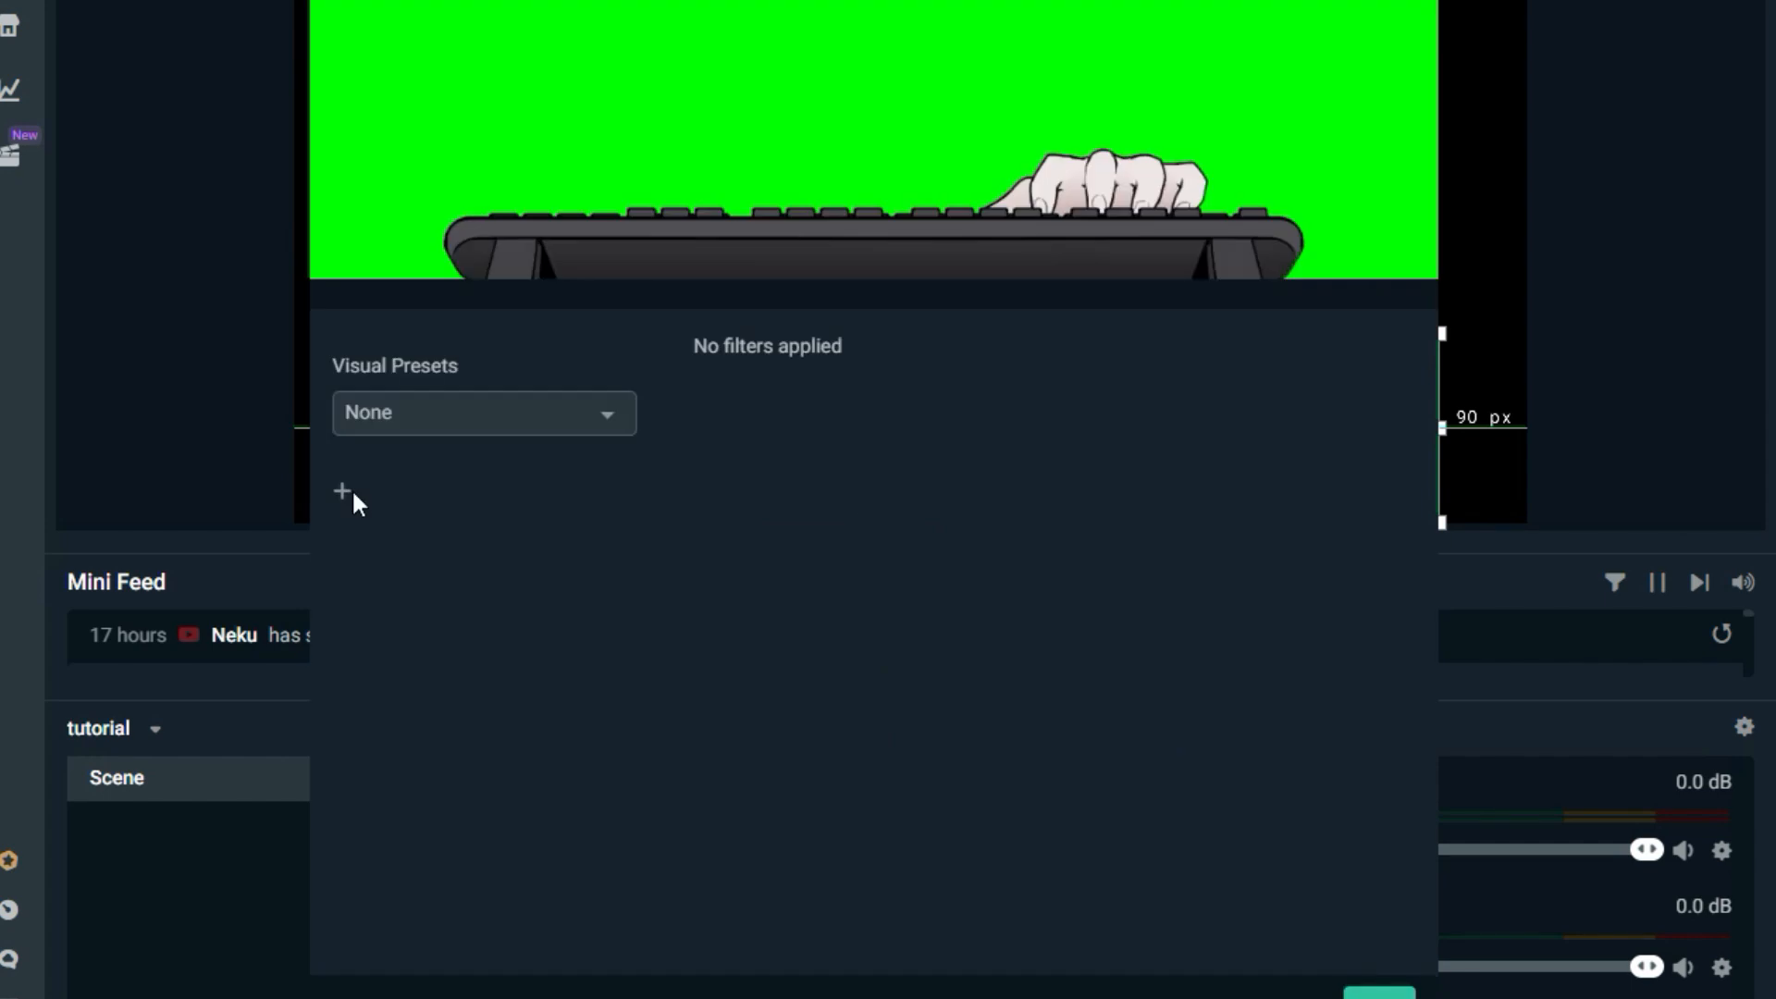
pyautogui.click(340, 490)
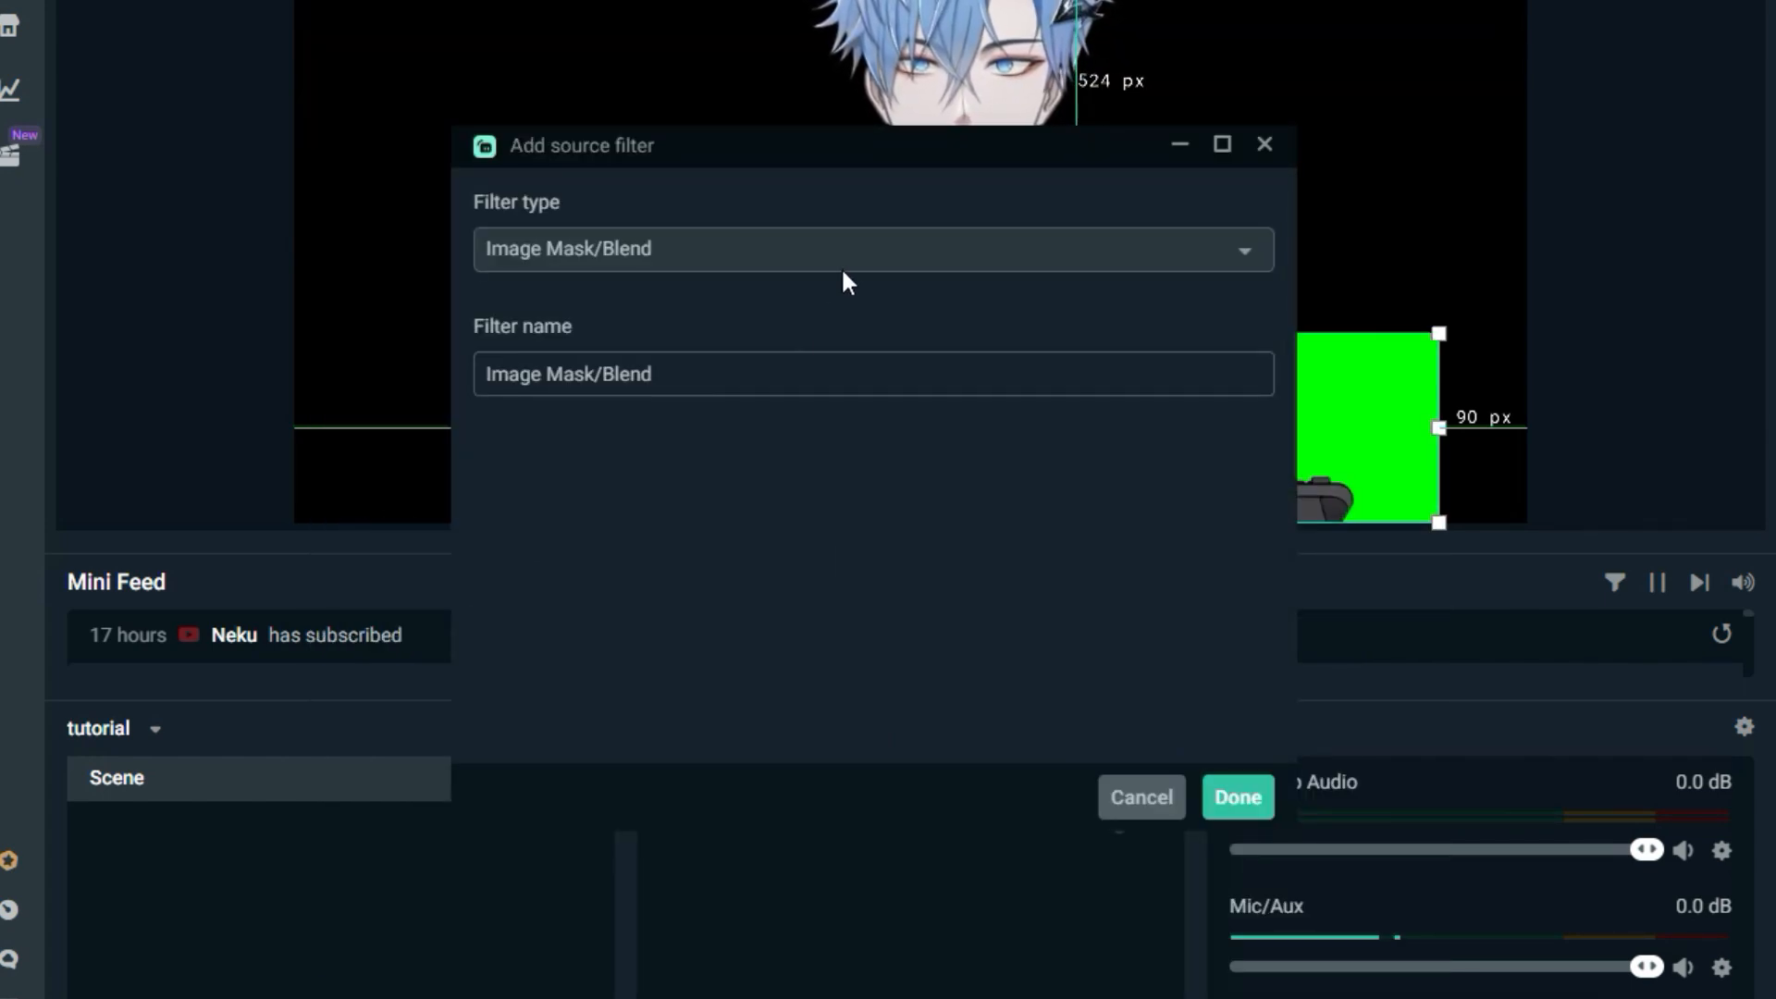
pyautogui.click(1238, 795)
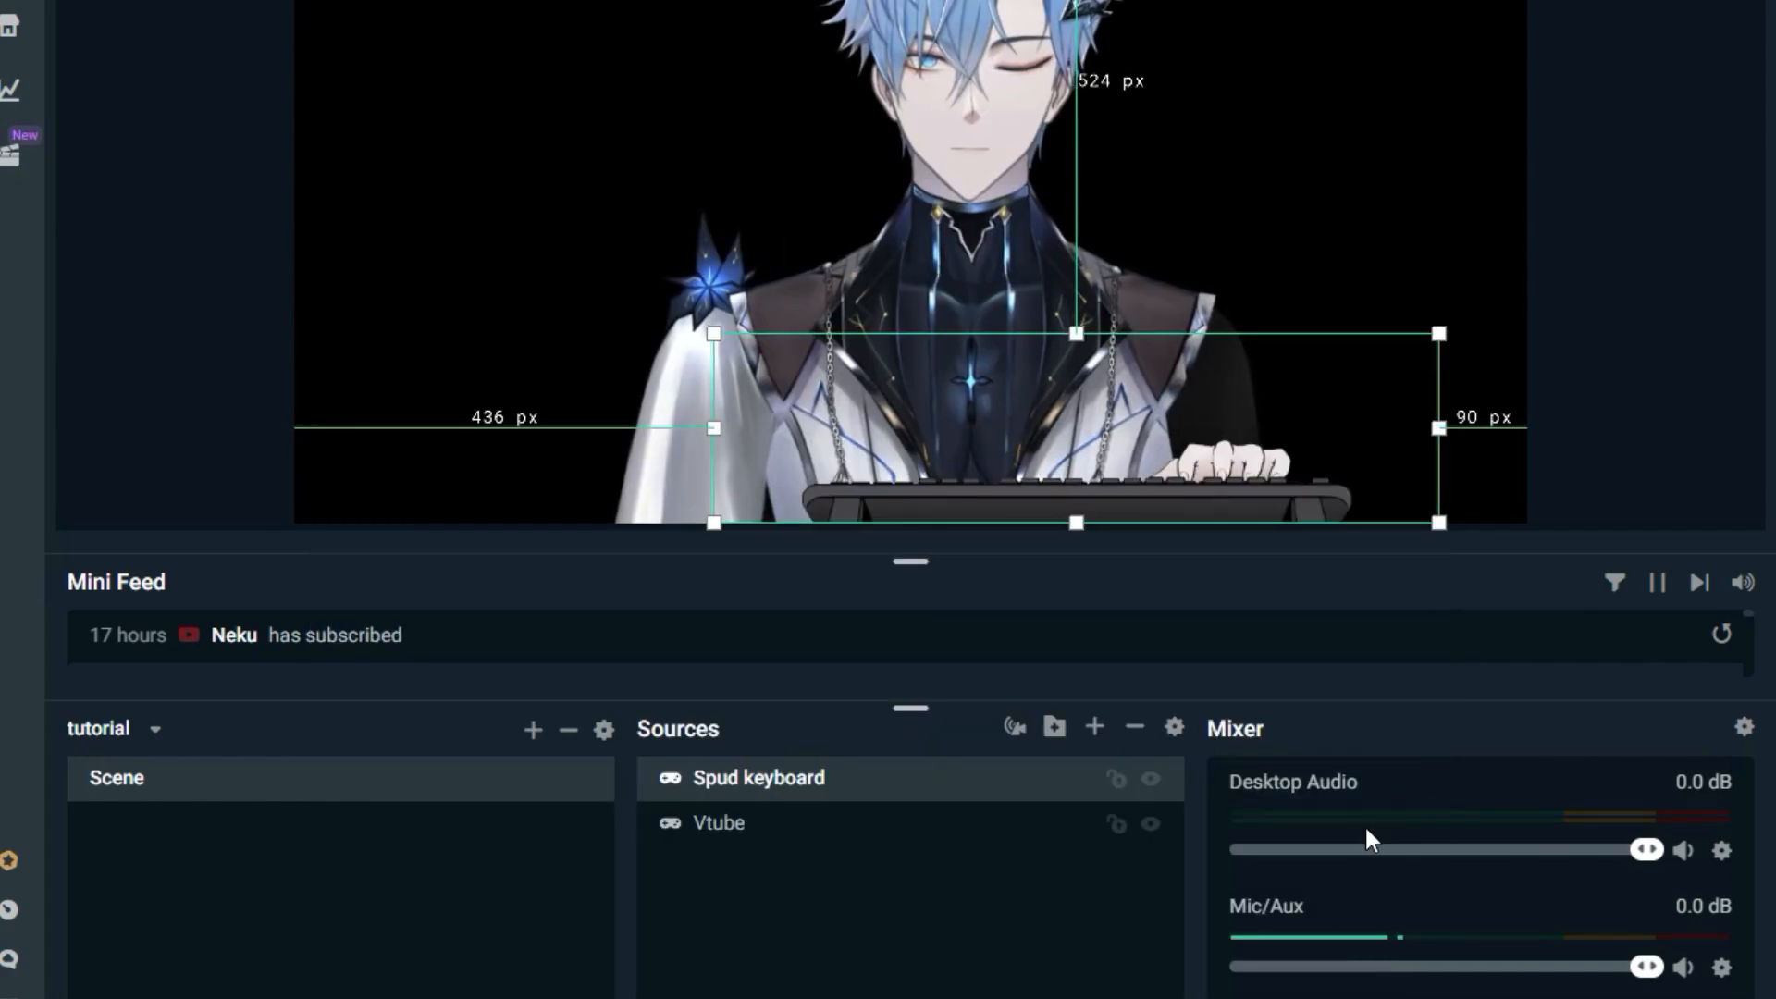
pyautogui.click(1093, 728)
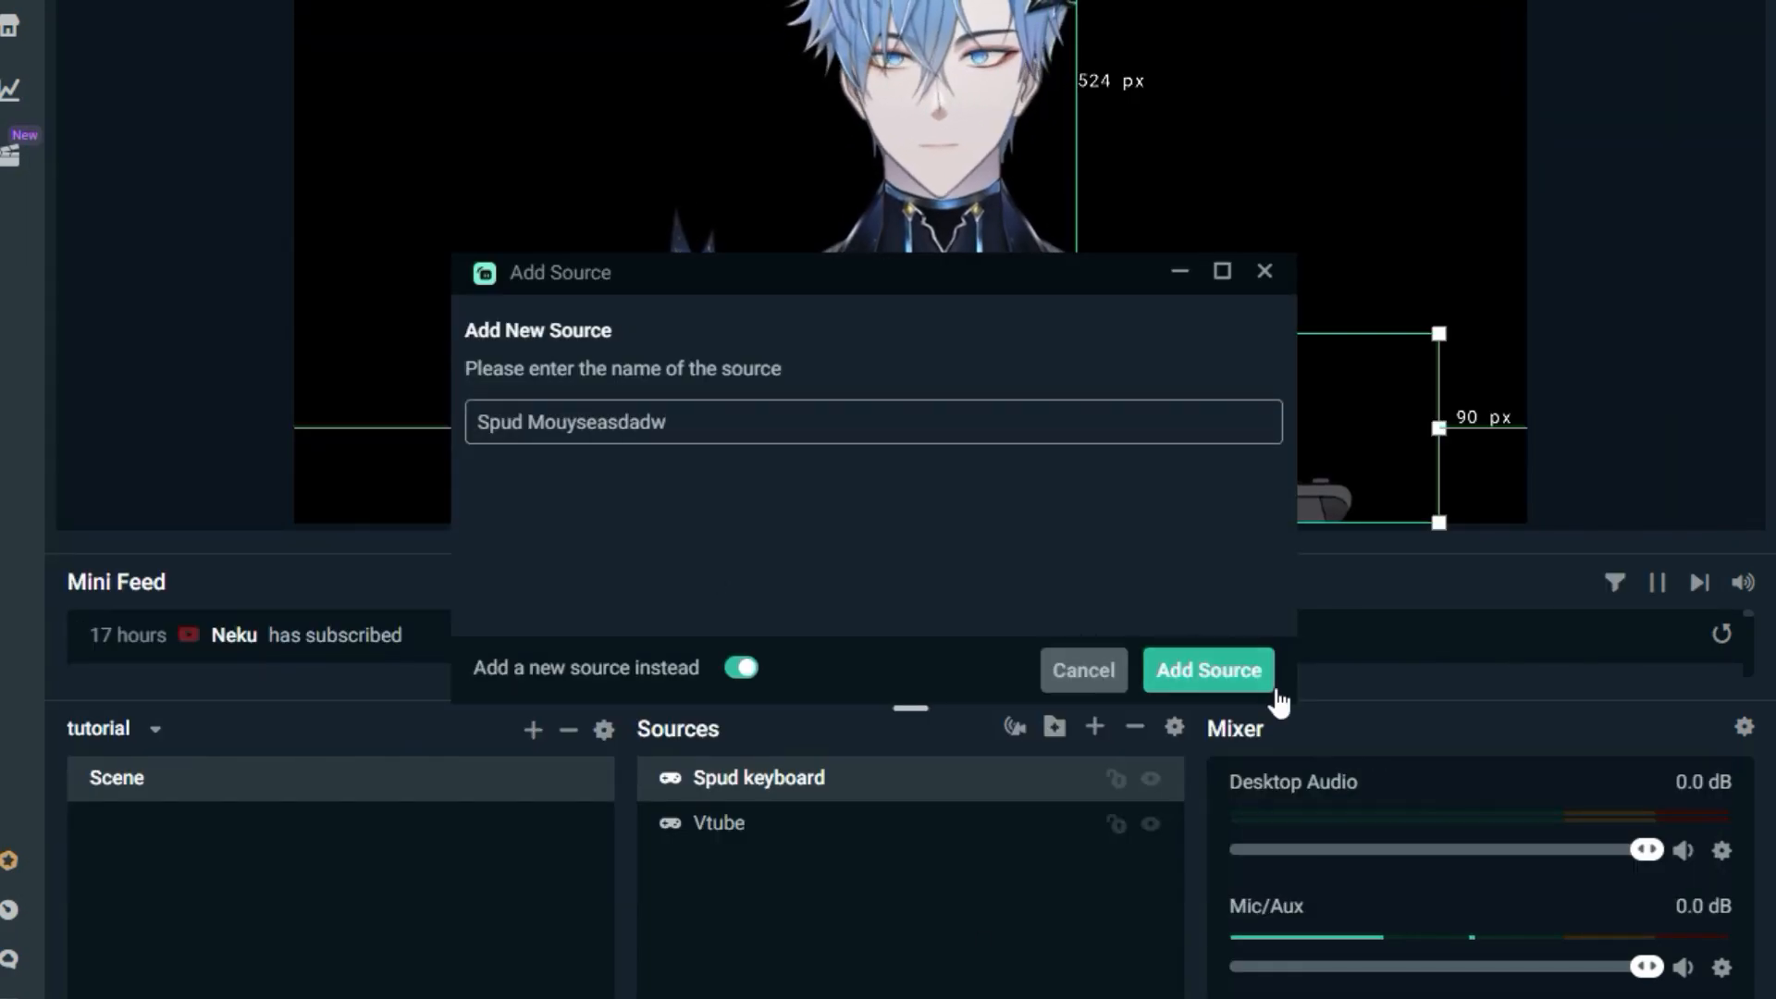
# Create the Spud Mouse capture source, then switch to Discord's general-game channel.
pyautogui.click(1207, 670)
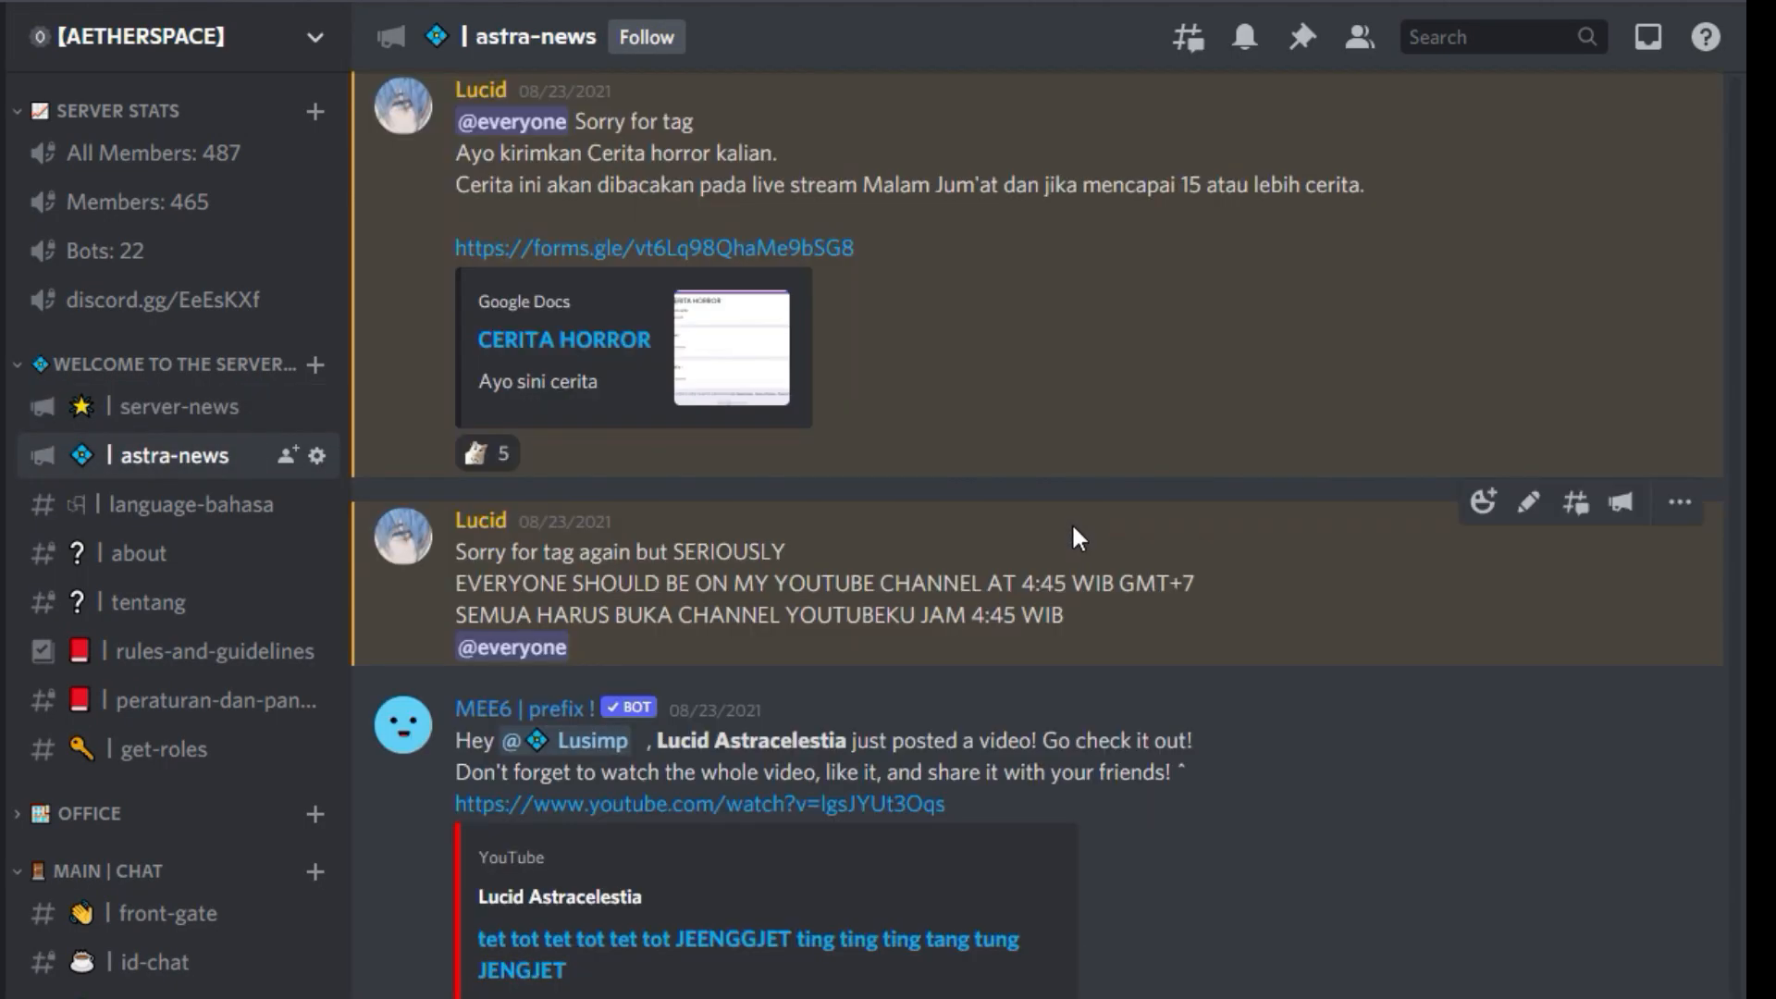
pyautogui.click(183, 613)
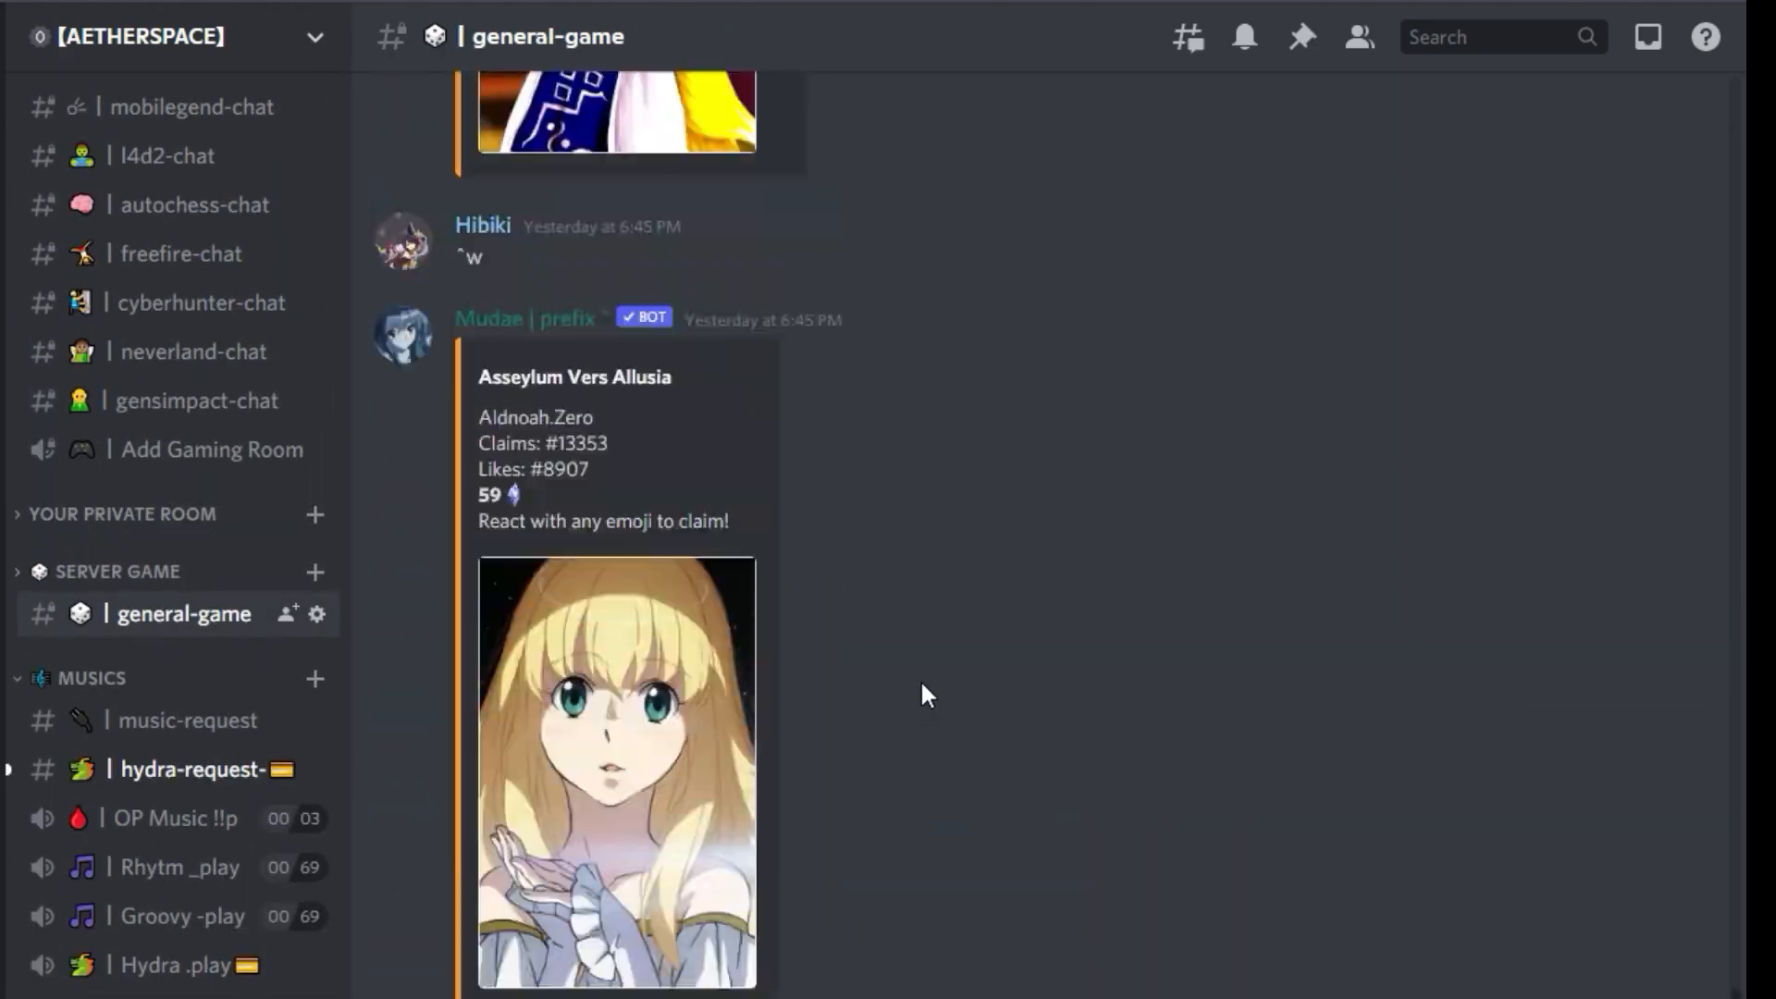